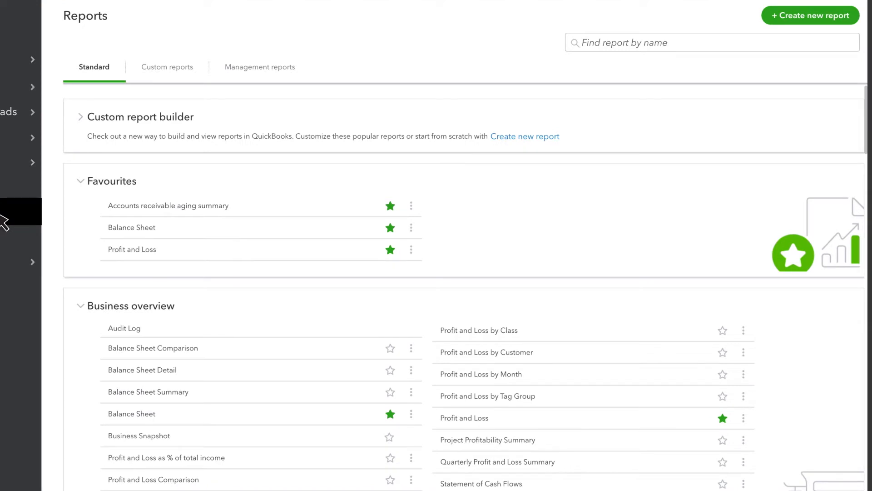
{"action": "mouse_move", "coordinate": [118, 199]}
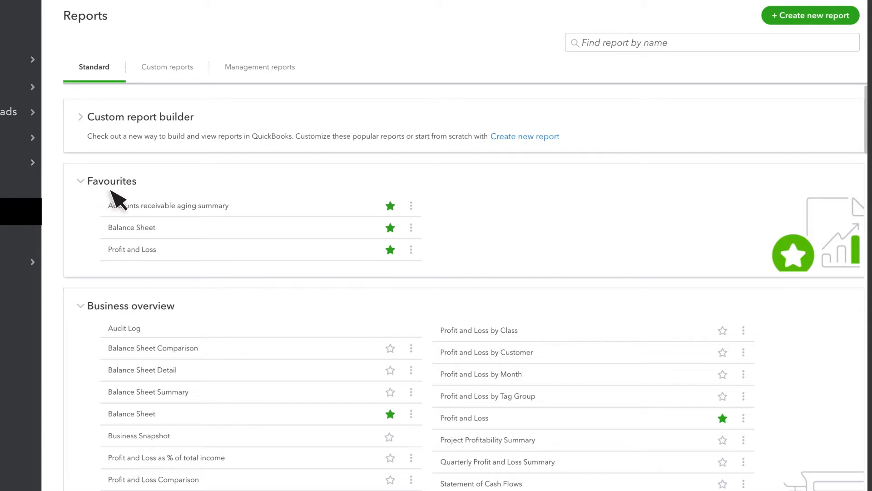
{"action": "mouse_move", "coordinate": [134, 203]}
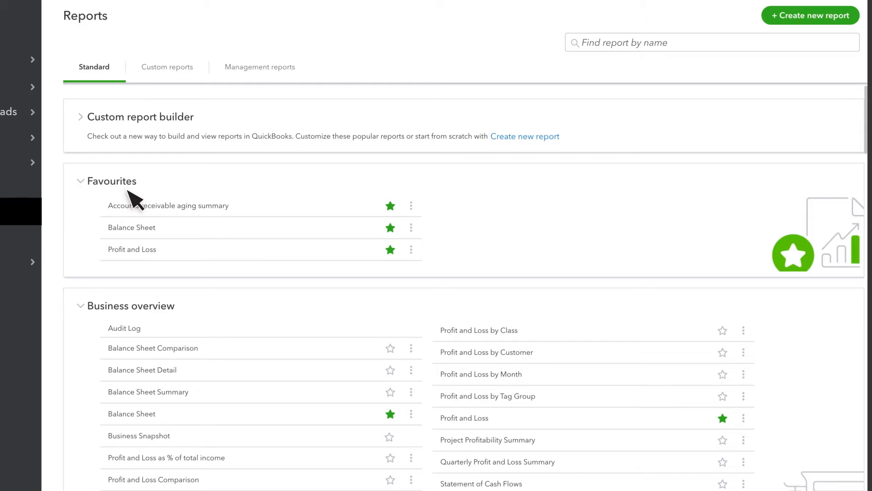
- Search the report list for 'Profit' to surface the Profit and Loss reports
{"action": "scroll", "scroll_direction": "down", "scroll_amount": 3}
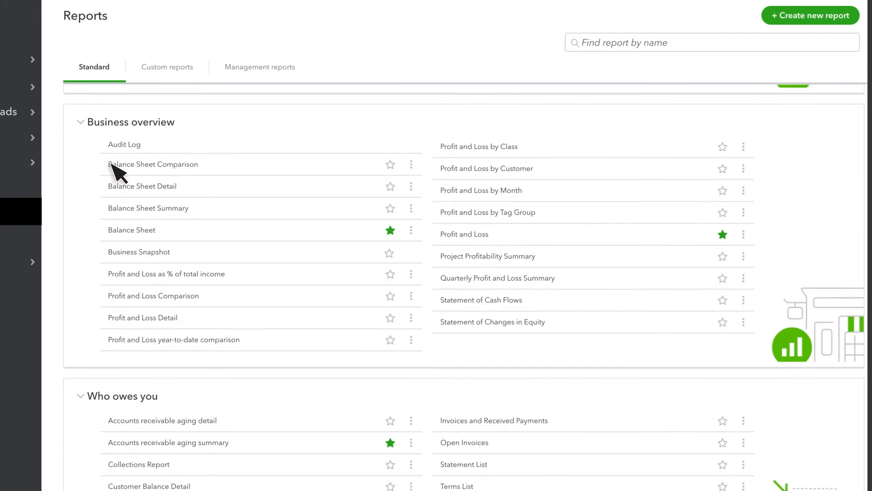
{"action": "scroll", "scroll_direction": "up", "scroll_amount": 3}
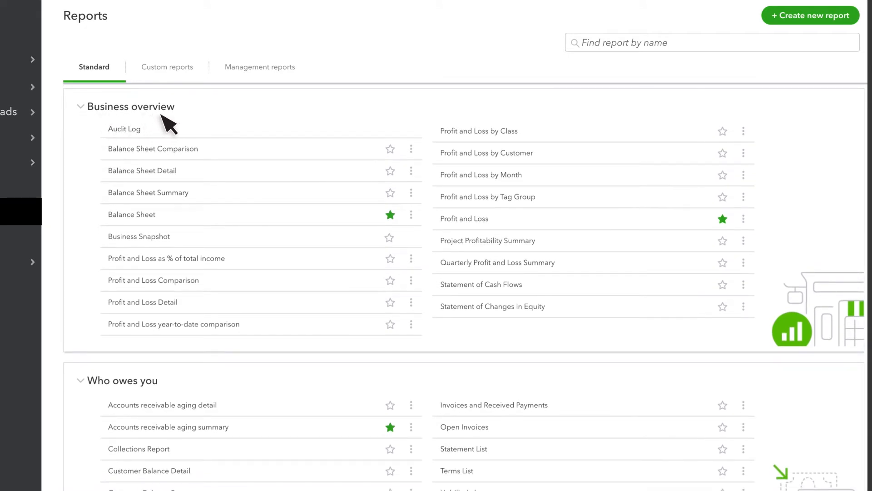
{"action": "scroll", "scroll_direction": "down", "scroll_amount": 3}
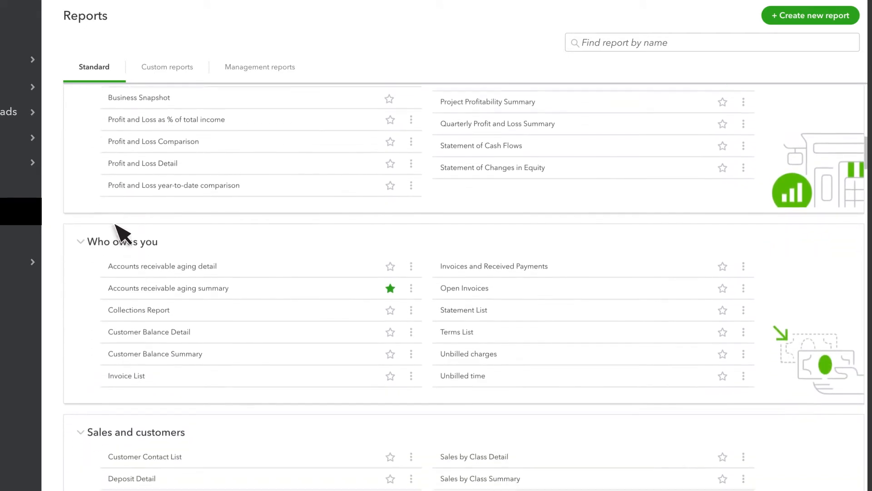
{"action": "scroll", "scroll_direction": "down", "scroll_amount": 3}
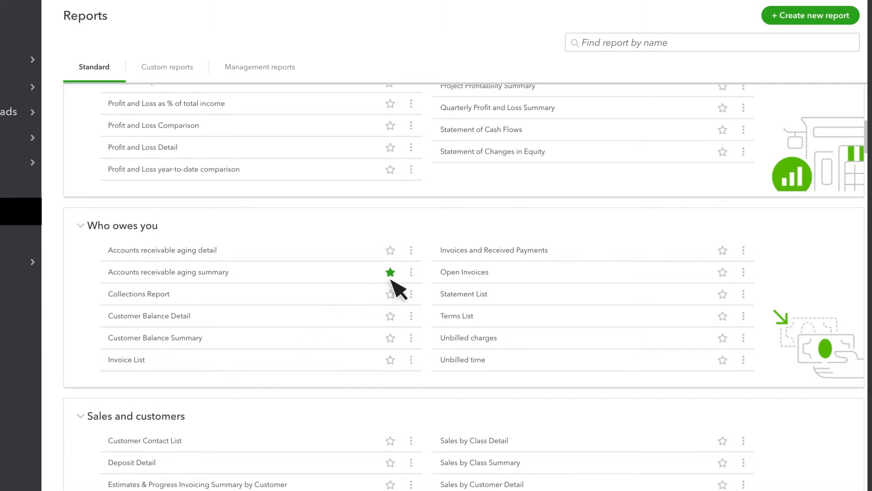
{"action": "scroll", "scroll_direction": "up", "scroll_amount": 3}
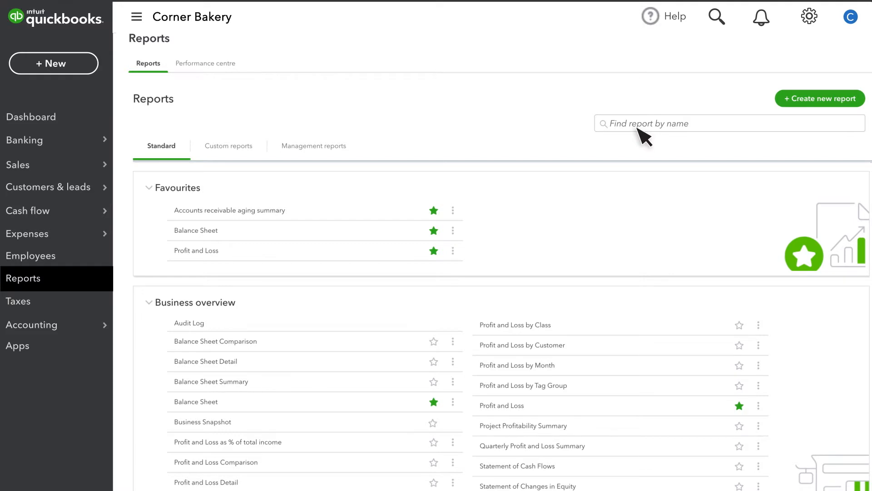
{"action": "type", "text": "Profit"}
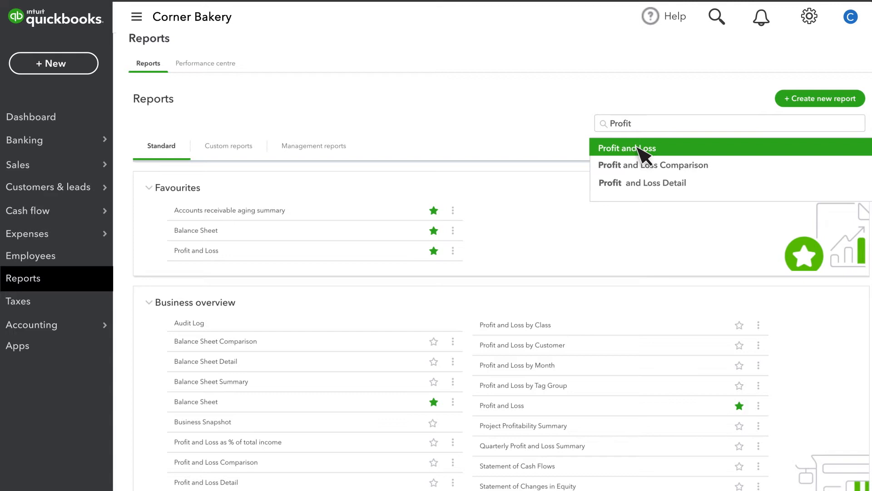
- Open the Profit and Loss report for Corner Bakery, January–February 2022
{"action": "left_click", "coordinate": [626, 148]}
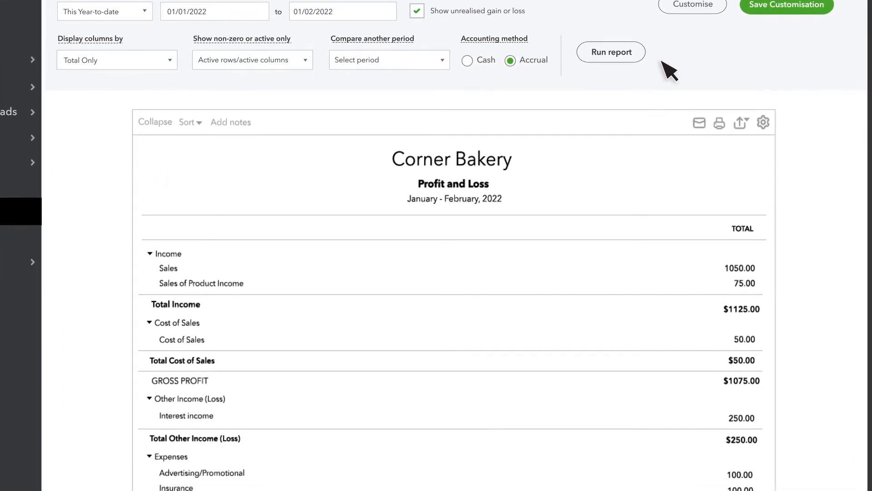
{"action": "mouse_move", "coordinate": [170, 305]}
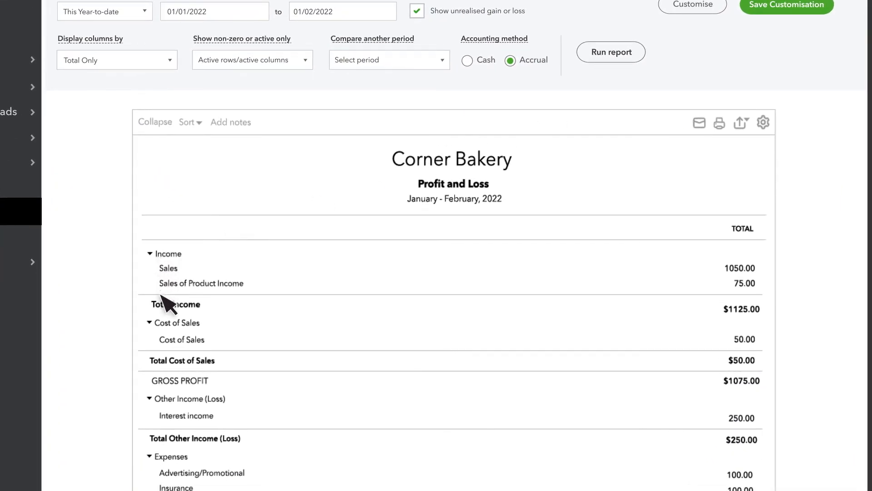
{"action": "mouse_move", "coordinate": [167, 401]}
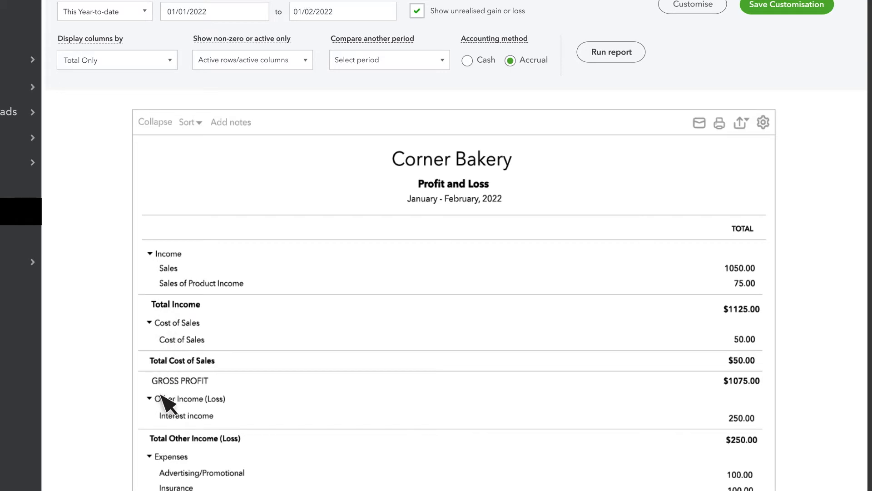
{"action": "mouse_move", "coordinate": [168, 466]}
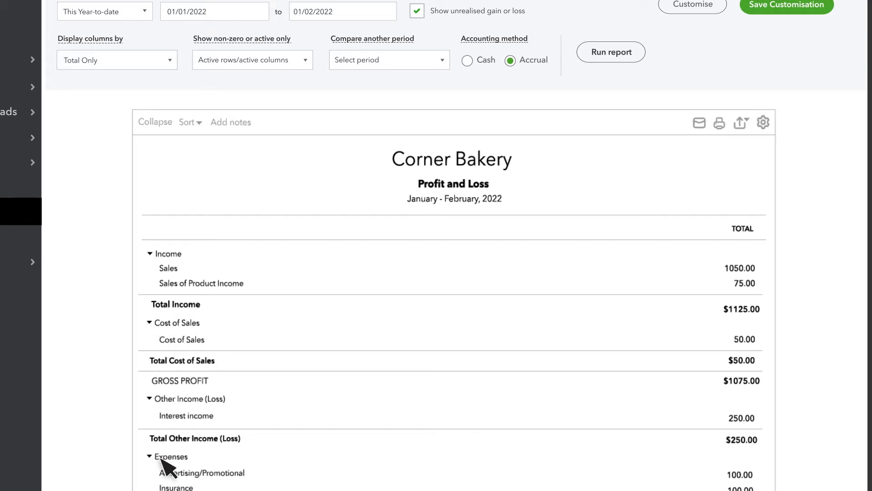
{"action": "mouse_move", "coordinate": [341, 297]}
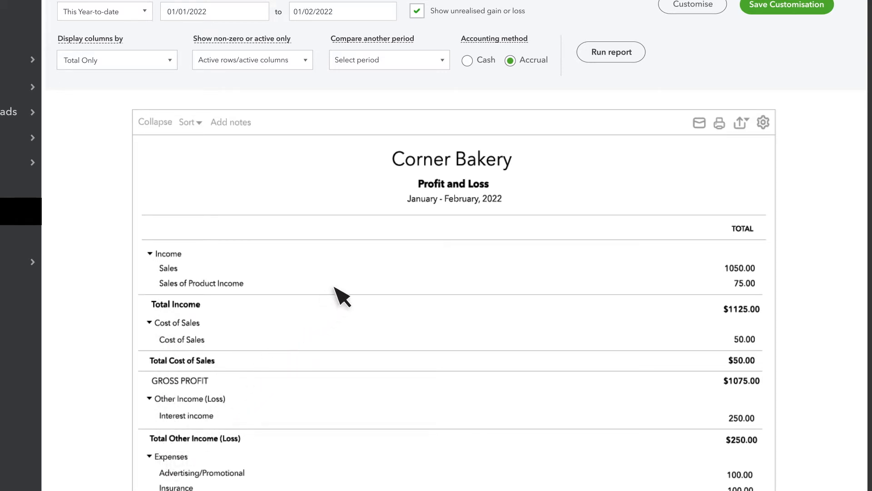
{"action": "mouse_move", "coordinate": [505, 217]}
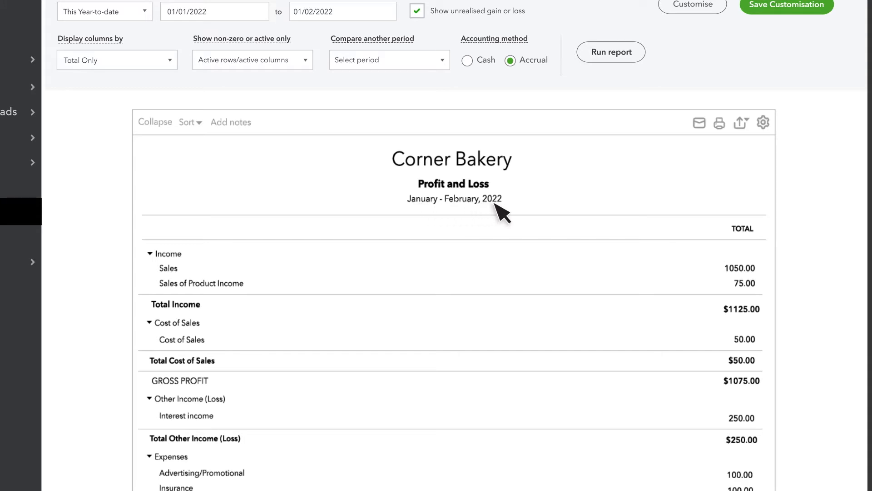
{"action": "mouse_move", "coordinate": [758, 264]}
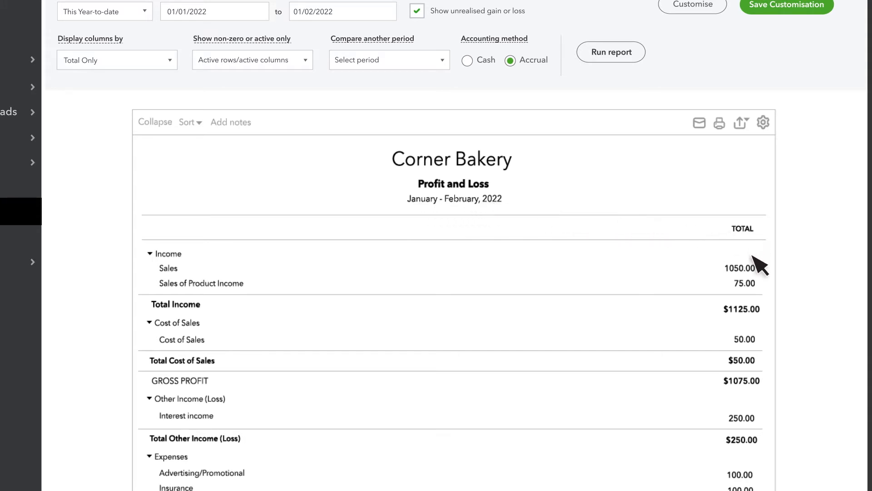
{"action": "mouse_move", "coordinate": [760, 390]}
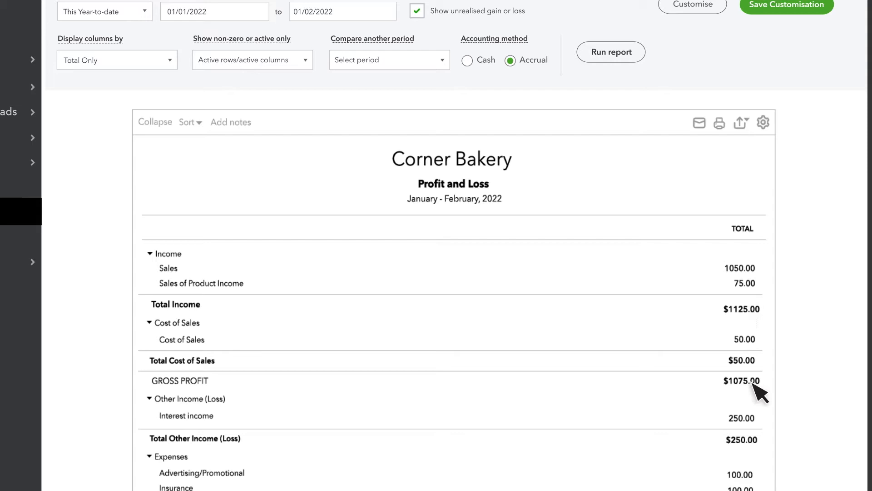
{"action": "mouse_move", "coordinate": [758, 451]}
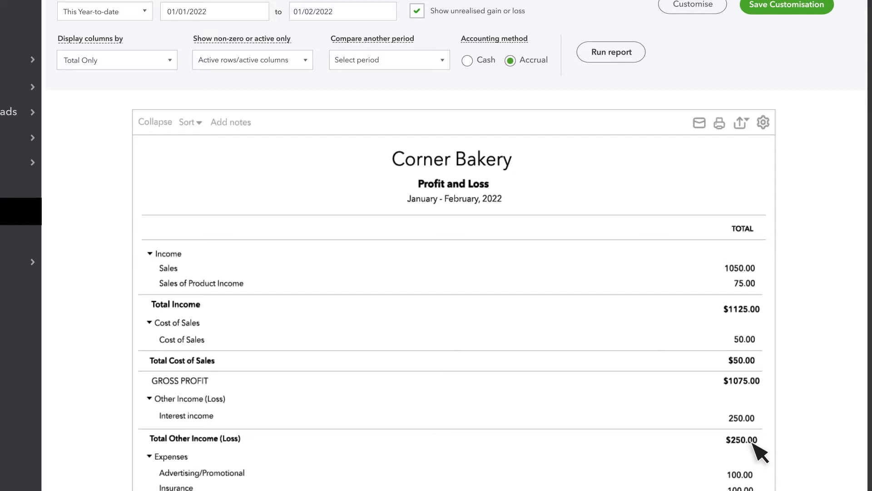
- Display the report columns by Months and rerun it, showing January and February side by side
{"action": "left_click", "coordinate": [116, 60]}
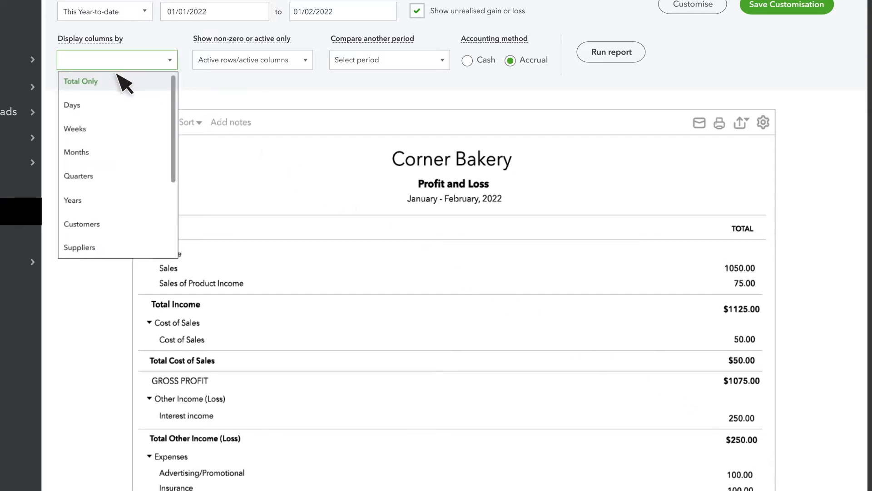
{"action": "left_click", "coordinate": [76, 152]}
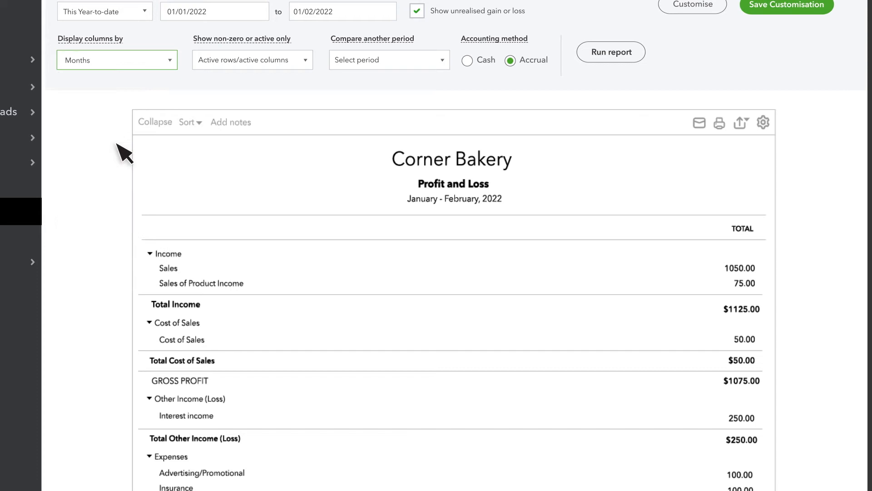
{"action": "left_click", "coordinate": [610, 52]}
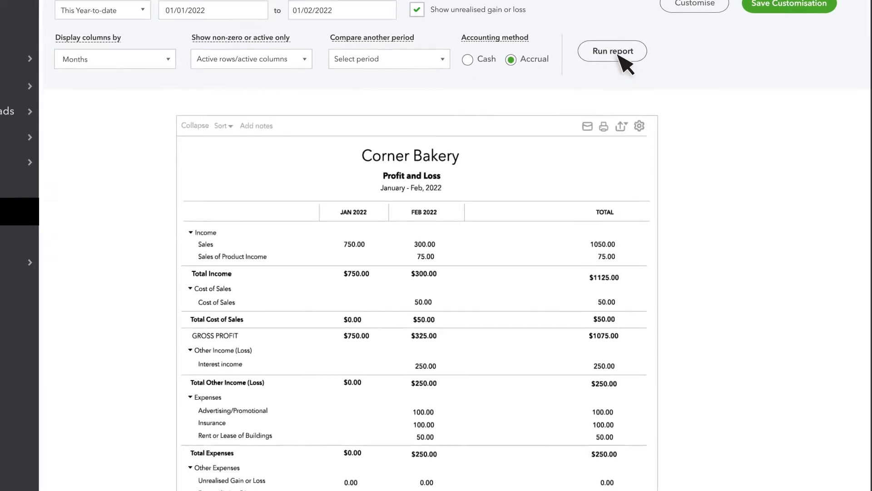
{"action": "scroll", "scroll_direction": "up", "scroll_amount": 3}
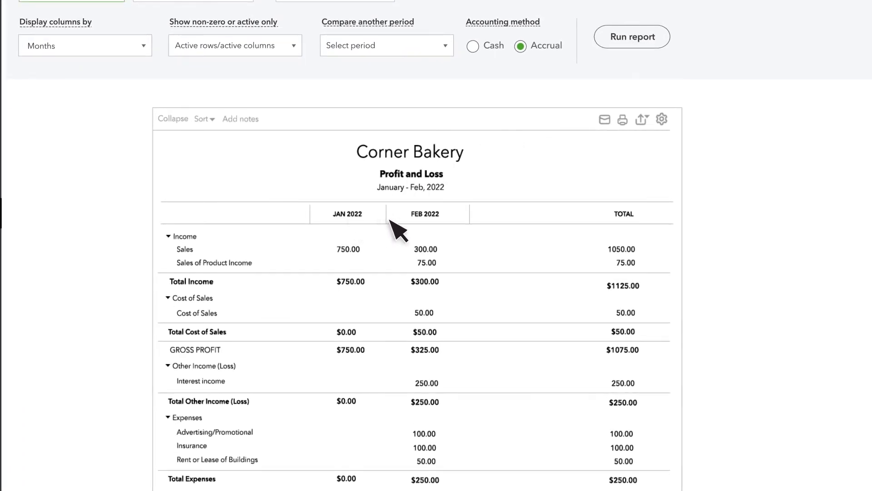
{"action": "mouse_move", "coordinate": [458, 230]}
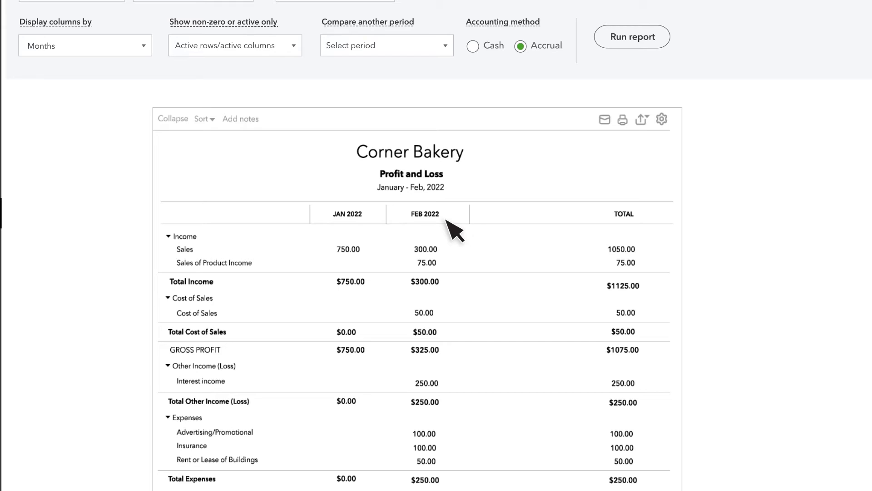
{"action": "scroll", "scroll_direction": "up", "scroll_amount": 3}
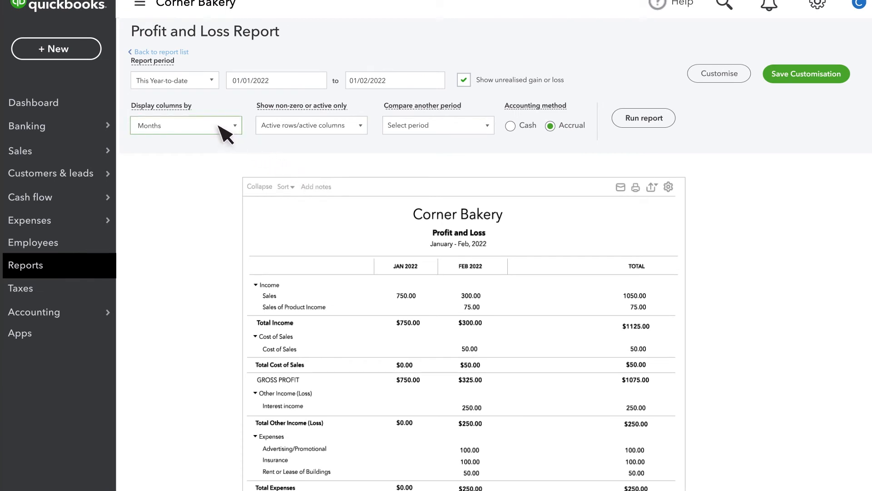
- Return to a single total column and set the report period to last month
{"action": "left_click", "coordinate": [185, 124]}
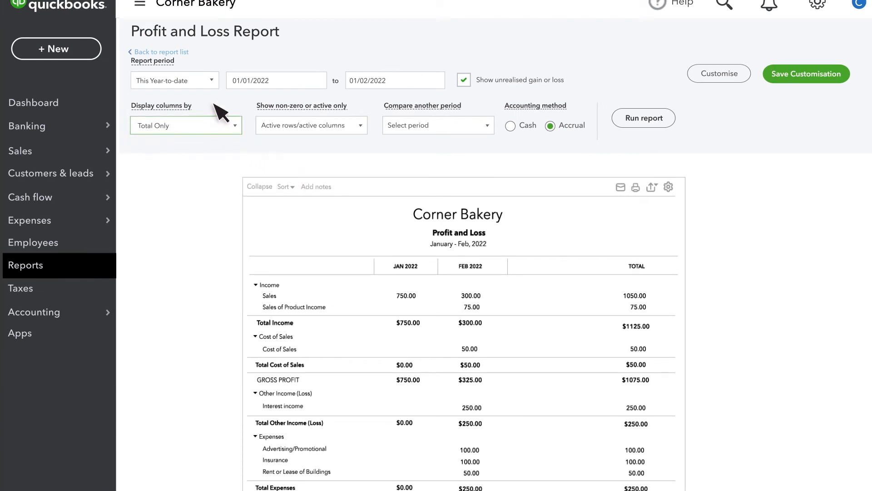
{"action": "left_click", "coordinate": [174, 80]}
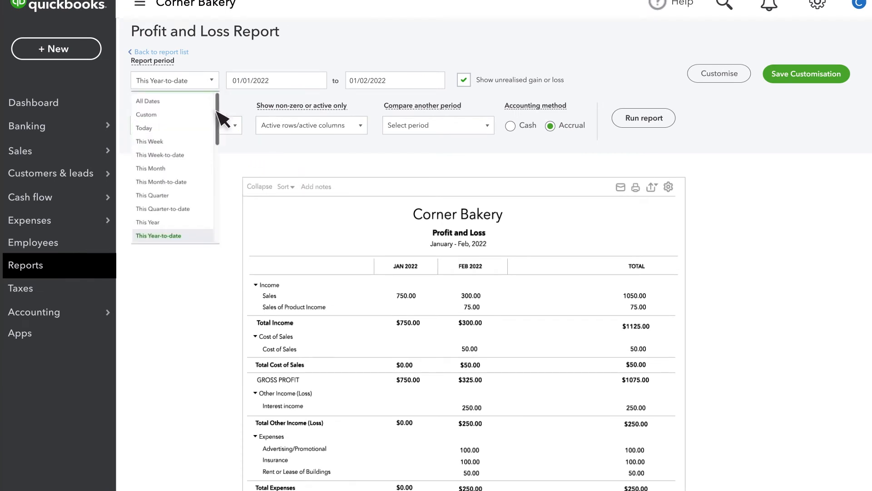
{"action": "scroll", "scroll_direction": "down", "scroll_amount": 3}
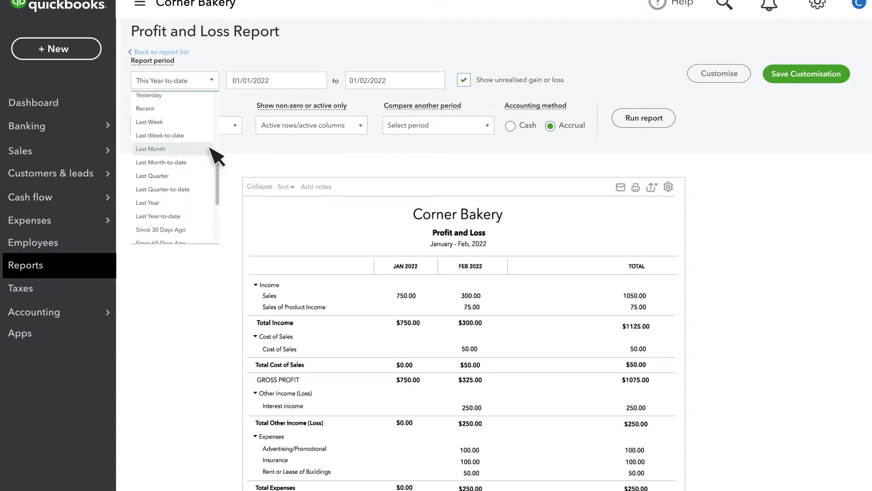
{"action": "left_click", "coordinate": [150, 148]}
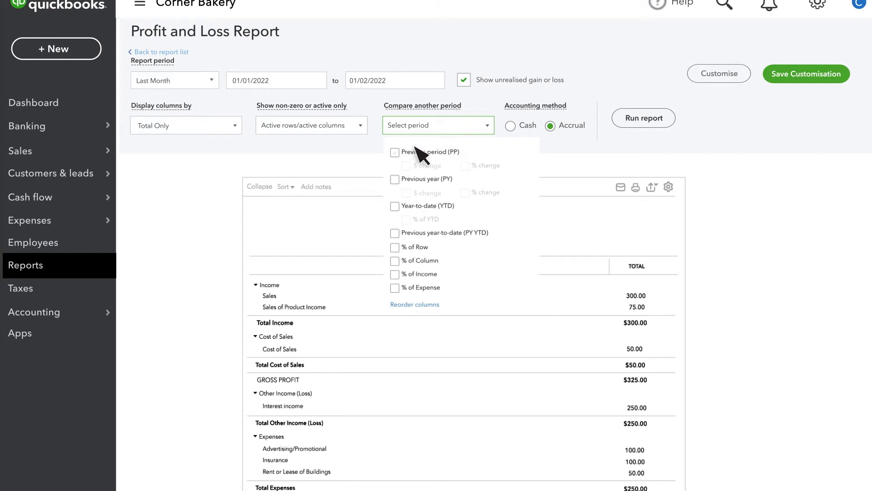
- Compare against Previous period (PP) with $ change and % change columns
{"action": "left_click", "coordinate": [395, 152]}
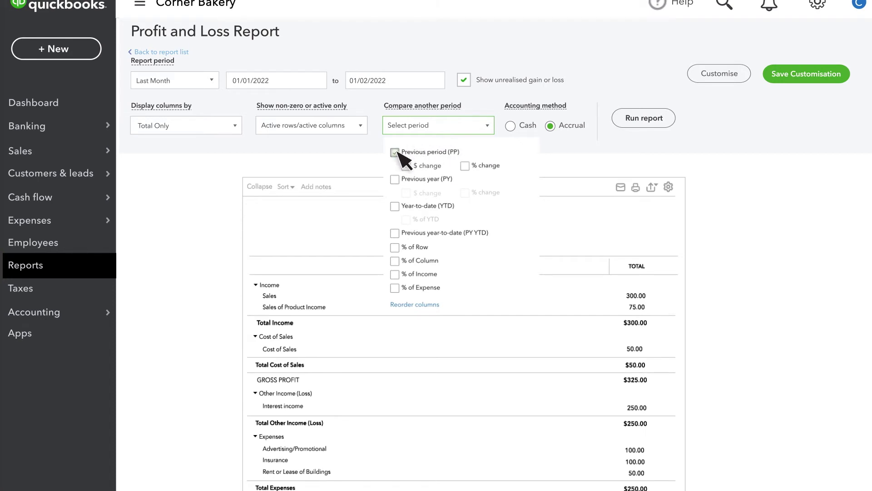
{"action": "left_click", "coordinate": [396, 165]}
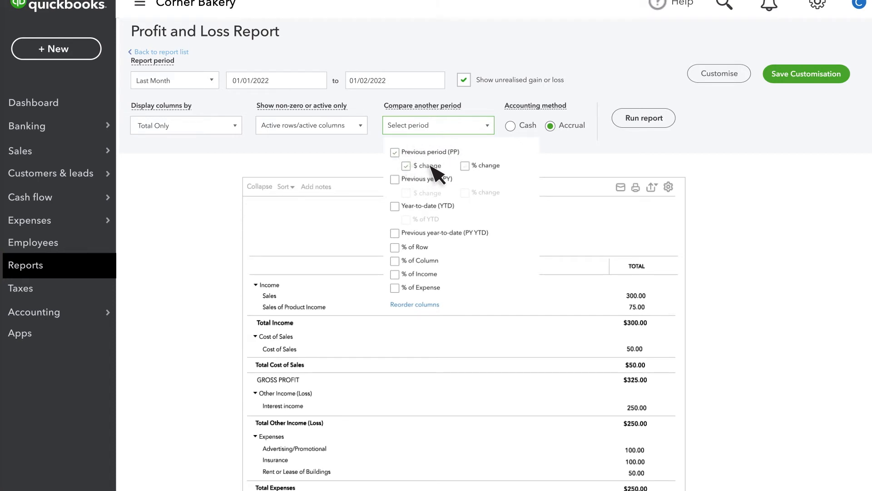
{"action": "left_click", "coordinate": [464, 166]}
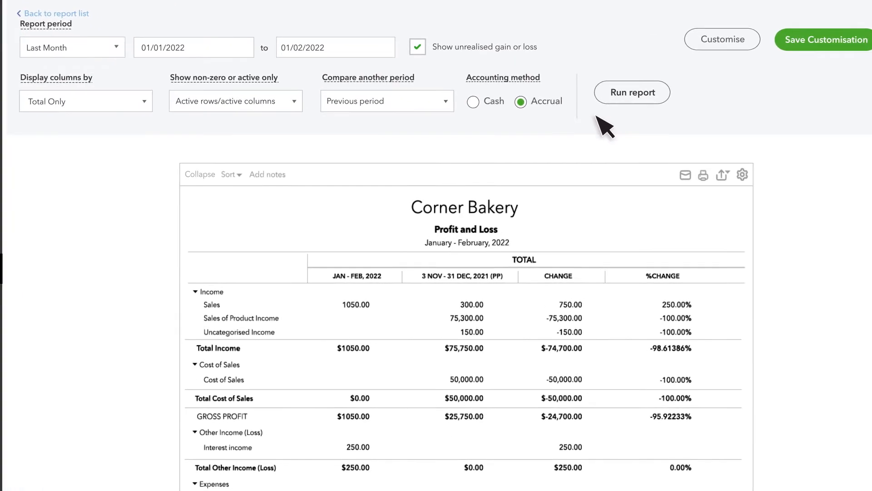
{"action": "mouse_move", "coordinate": [390, 295]}
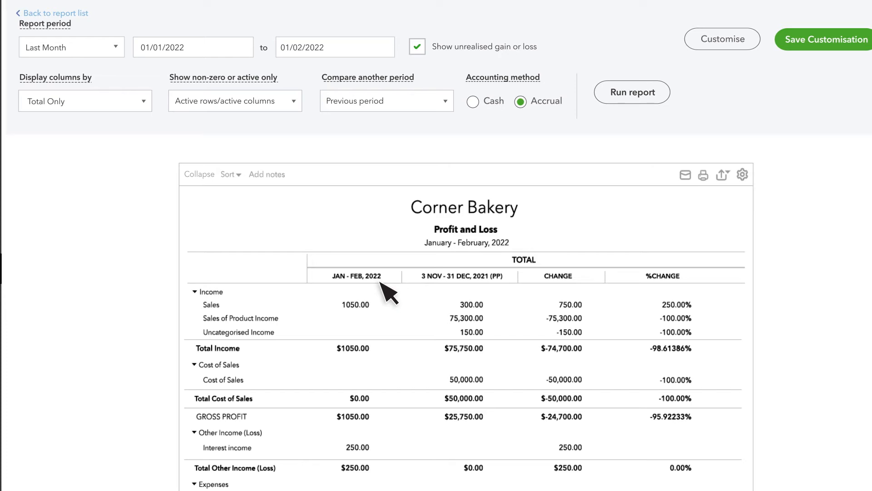
{"action": "scroll", "scroll_direction": "down", "scroll_amount": 3}
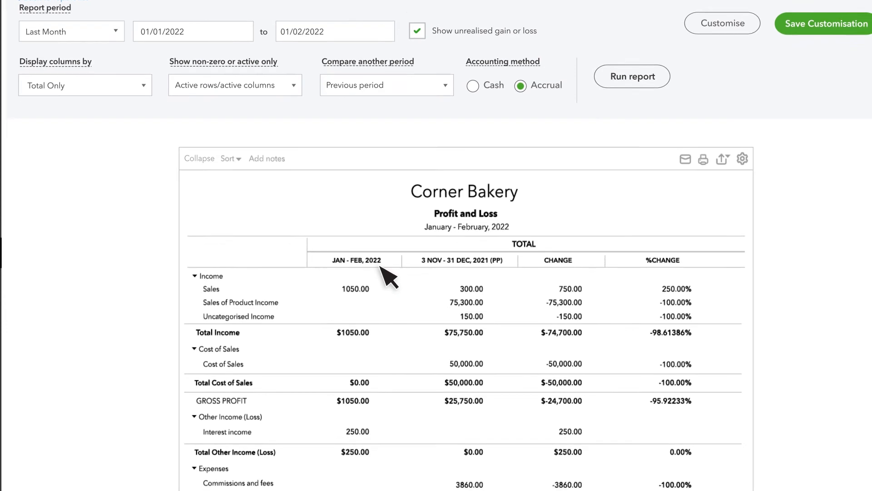
{"action": "scroll", "scroll_direction": "down", "scroll_amount": 3}
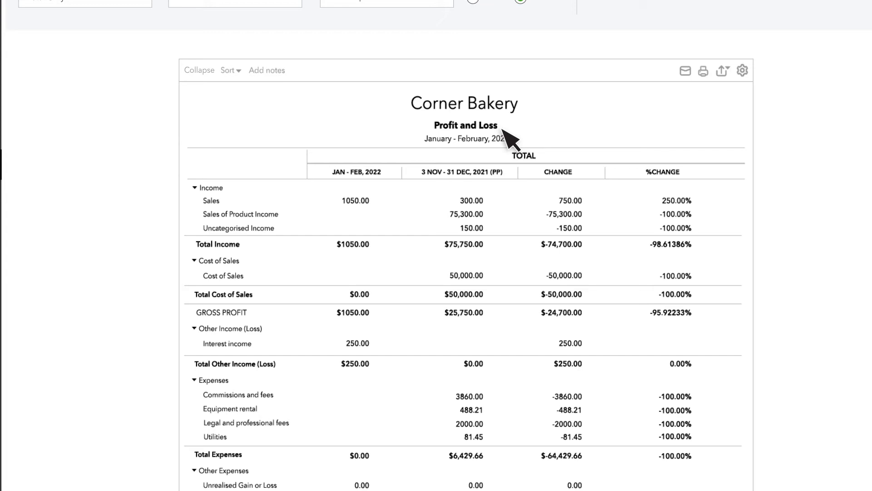
{"action": "mouse_move", "coordinate": [479, 148]}
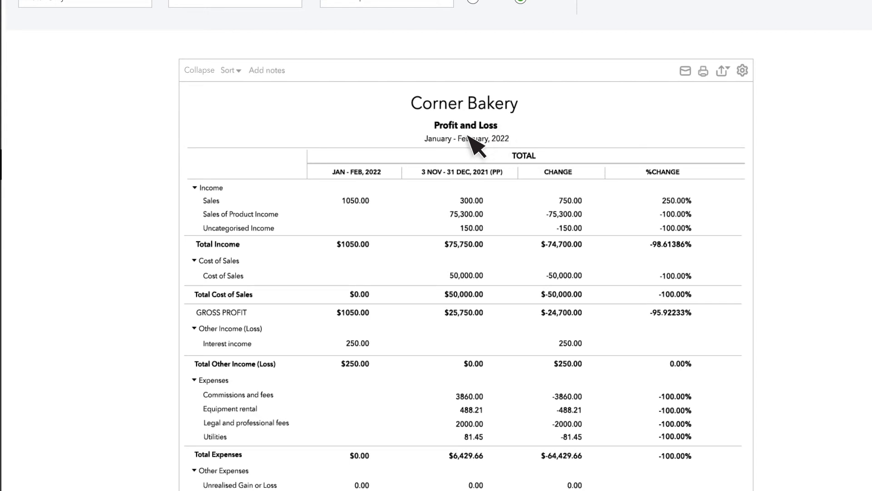
{"action": "left_click", "coordinate": [194, 188]}
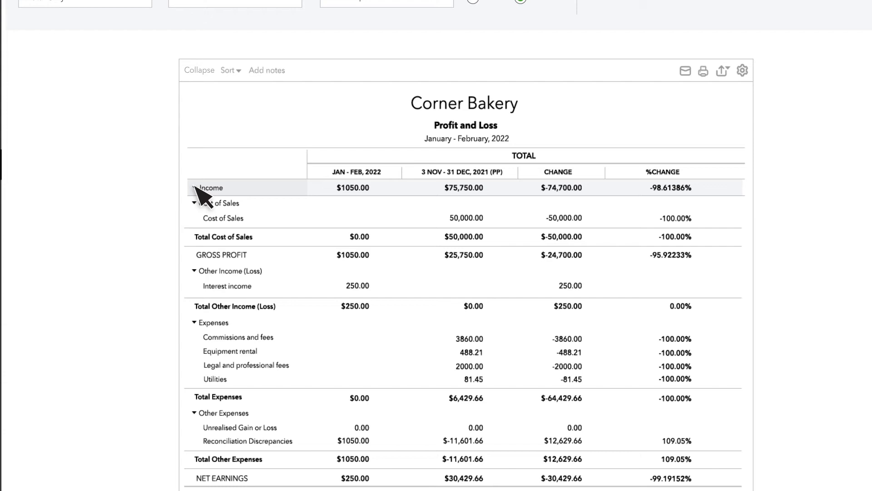
{"action": "left_click", "coordinate": [194, 188]}
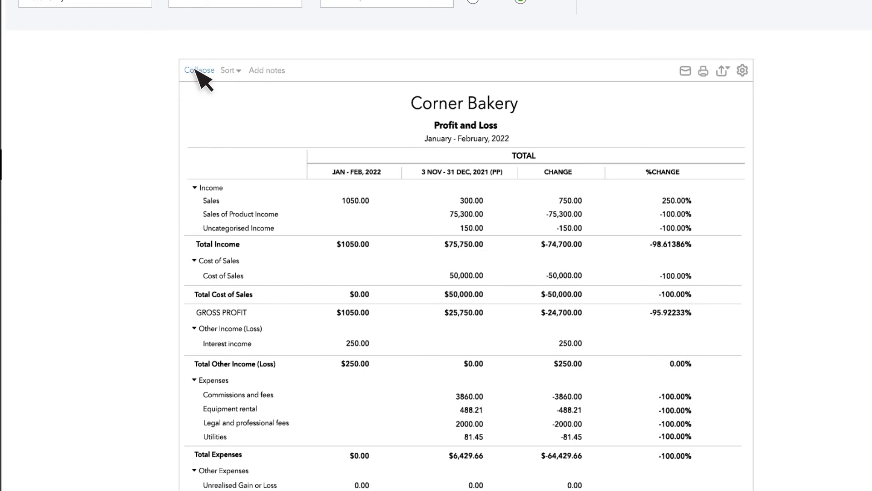
{"action": "mouse_move", "coordinate": [703, 86]}
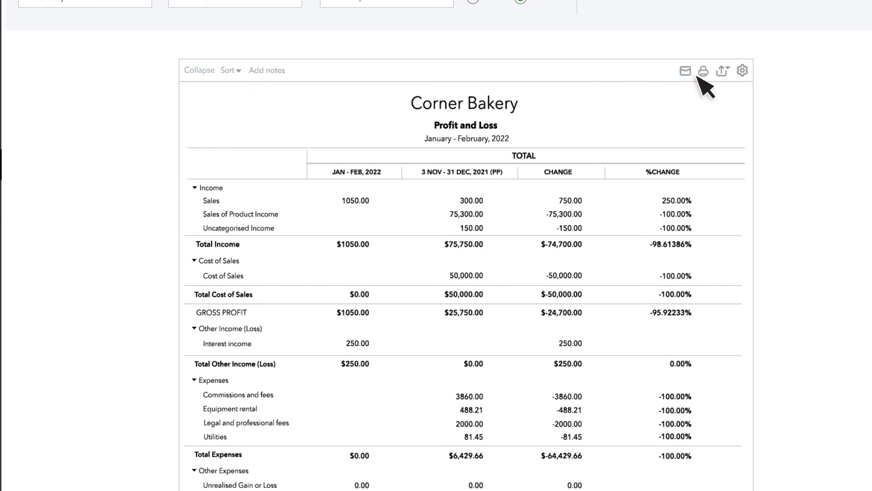
- Review the Export choices and bring up the Customise report panel
{"action": "left_click", "coordinate": [721, 70]}
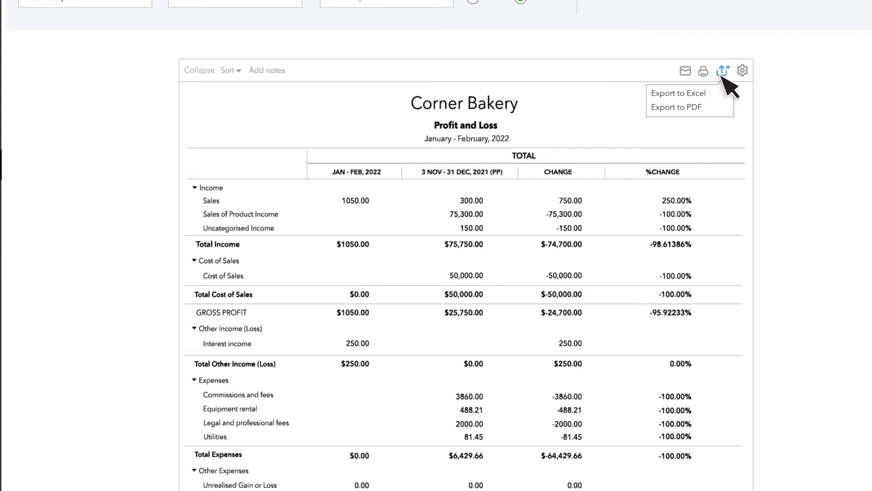
{"action": "scroll", "scroll_direction": "up", "scroll_amount": 3}
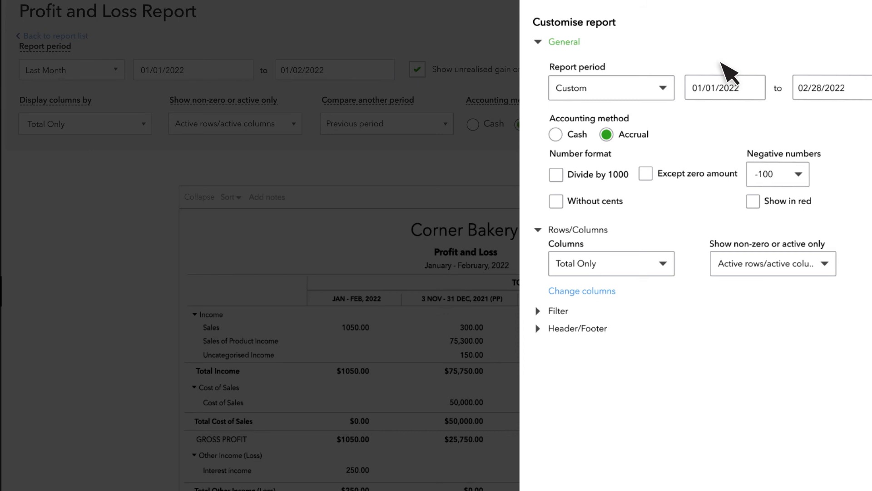
{"action": "left_click", "coordinate": [556, 311]}
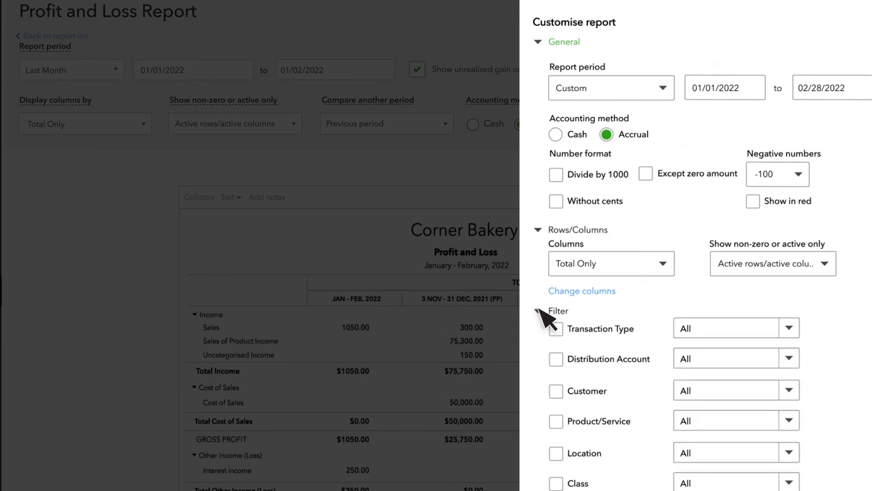
{"action": "mouse_move", "coordinate": [564, 397]}
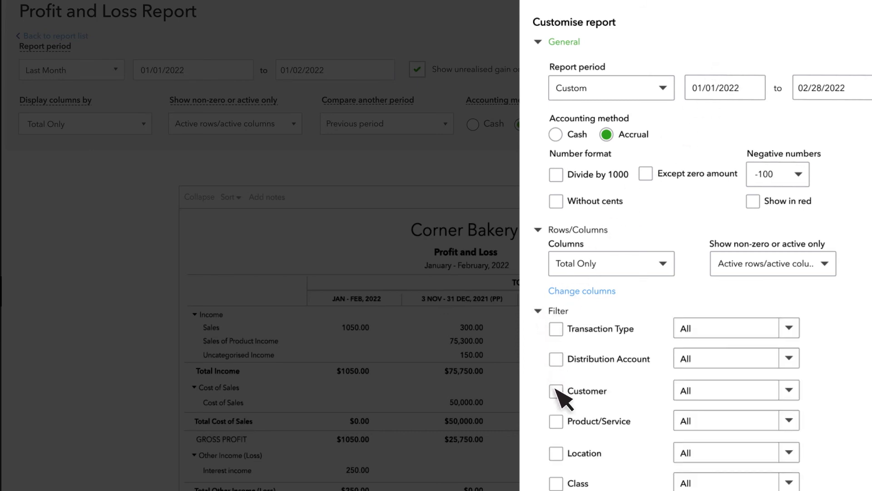
{"action": "left_click", "coordinate": [556, 390]}
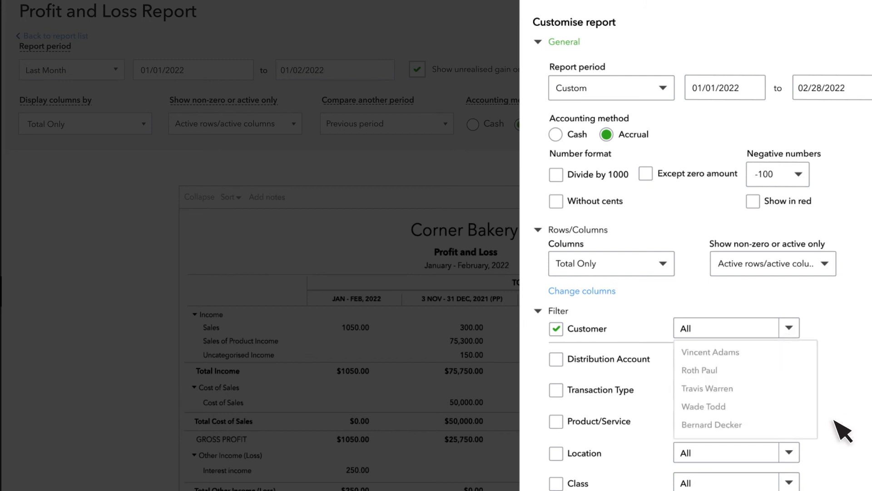
{"action": "left_click", "coordinate": [711, 424]}
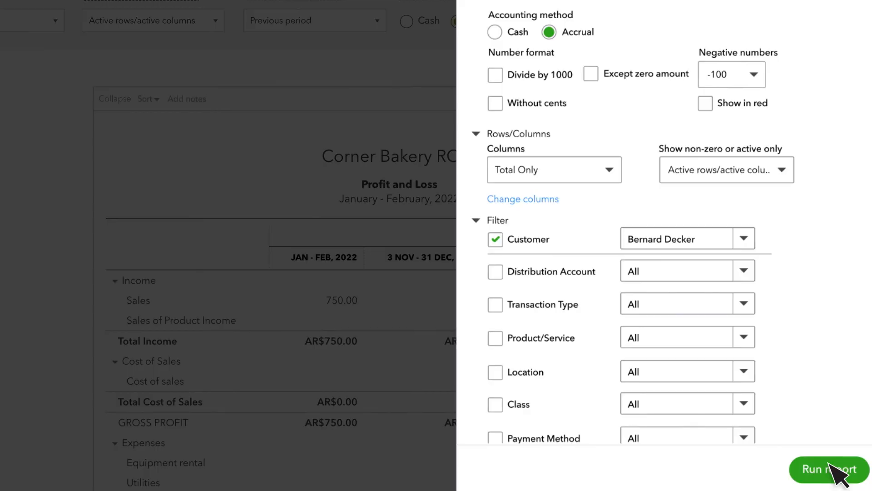
{"action": "left_click", "coordinate": [829, 469]}
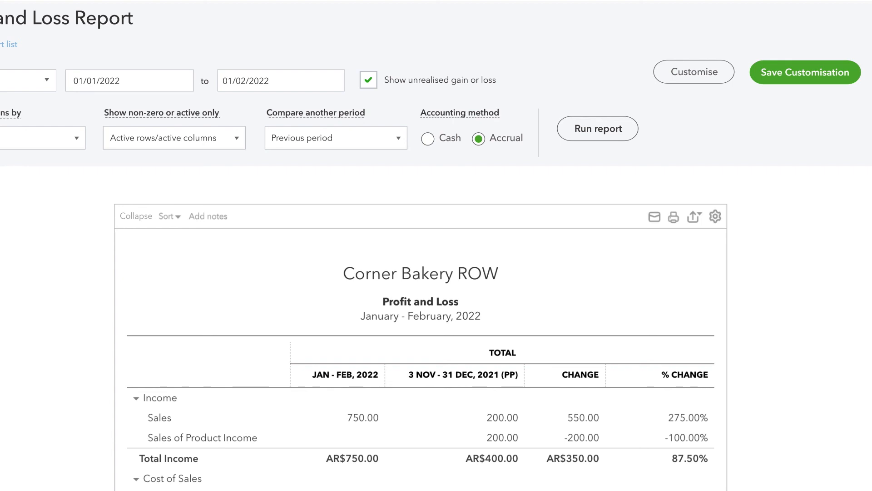
{"action": "left_click", "coordinate": [804, 72]}
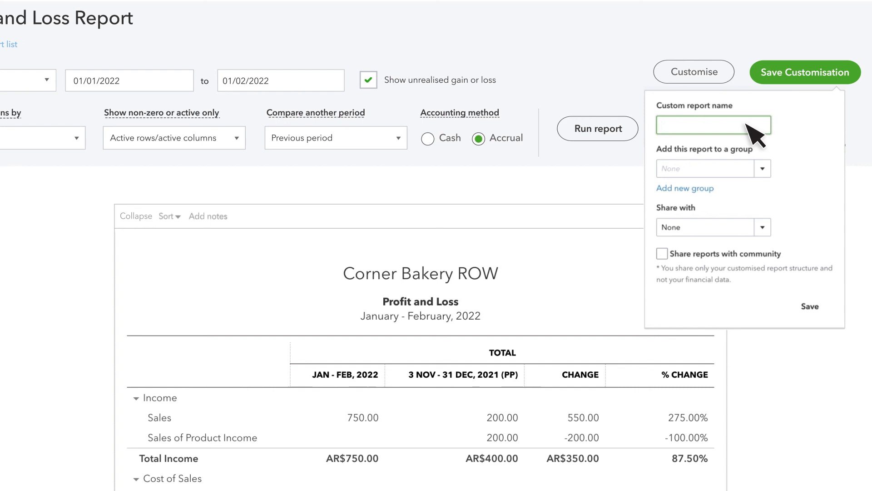
{"action": "type", "text": "Berna"}
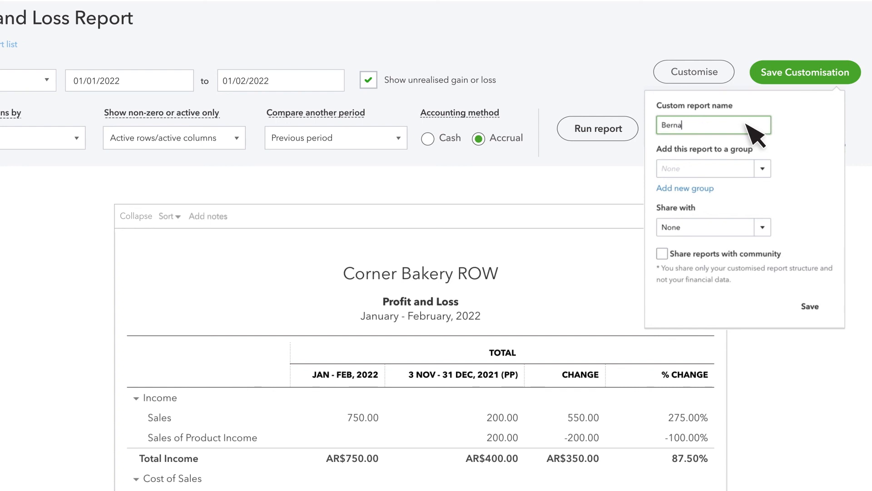
{"action": "type", "text": "rd Decker"}
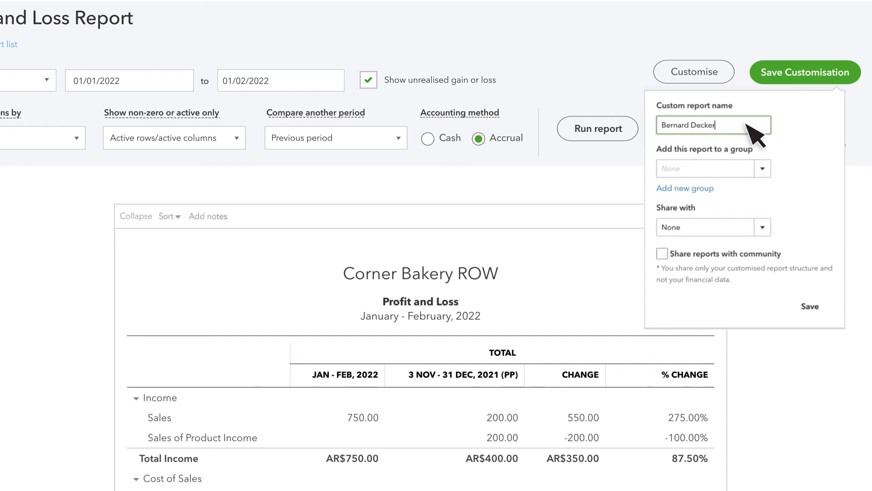
{"action": "mouse_move", "coordinate": [811, 306]}
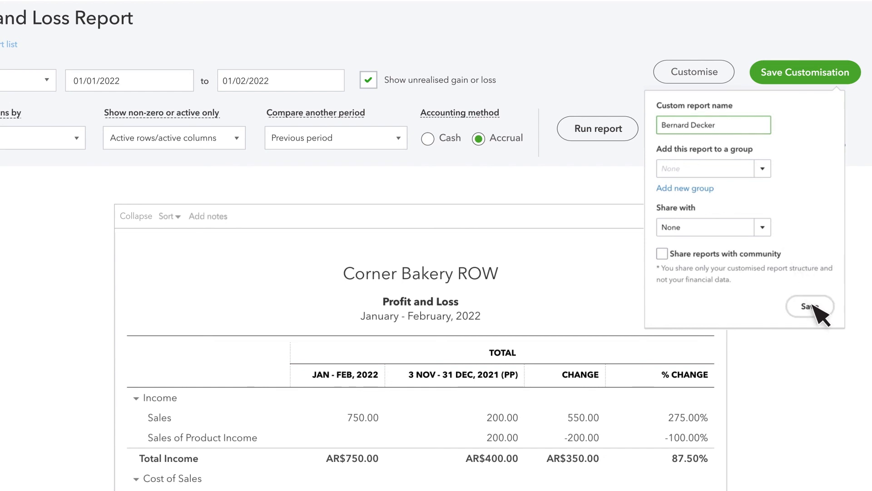
{"action": "left_click", "coordinate": [810, 306]}
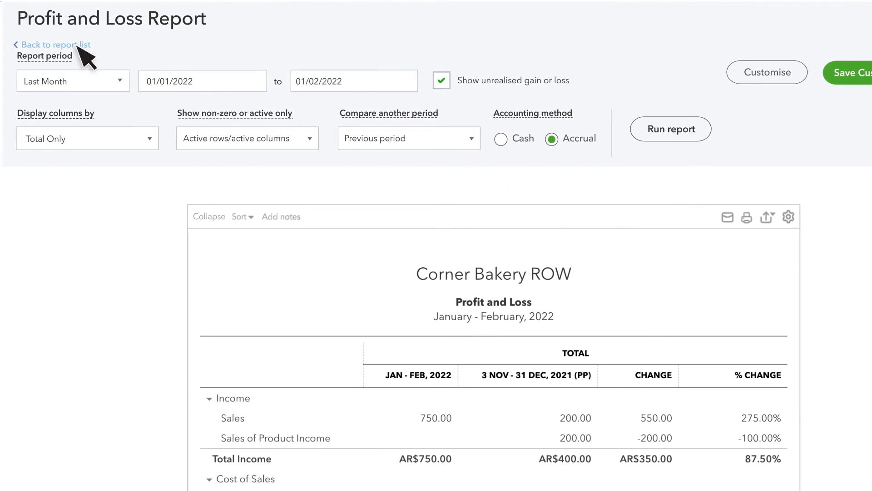
{"action": "left_click", "coordinate": [55, 44]}
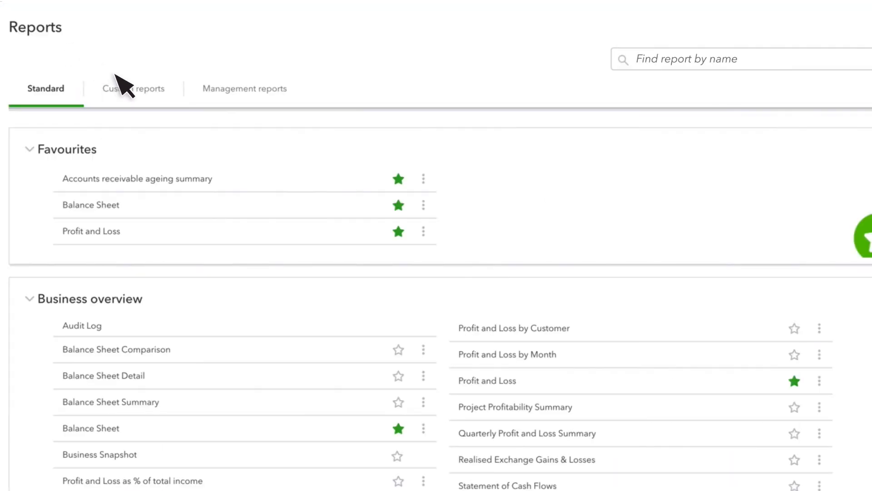
{"action": "left_click", "coordinate": [133, 88]}
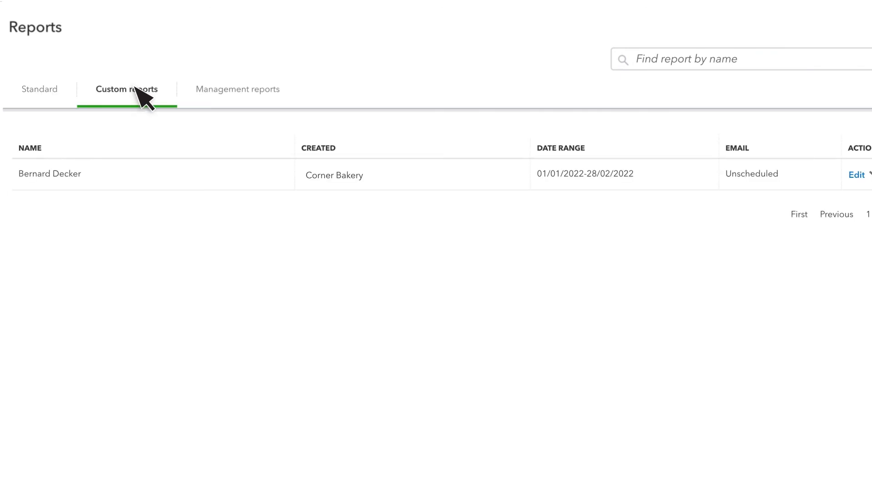
{"action": "mouse_move", "coordinate": [87, 182]}
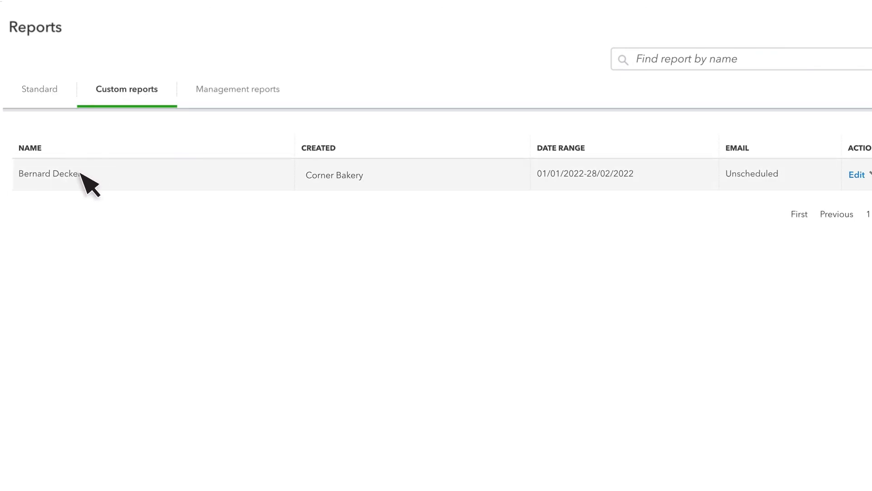